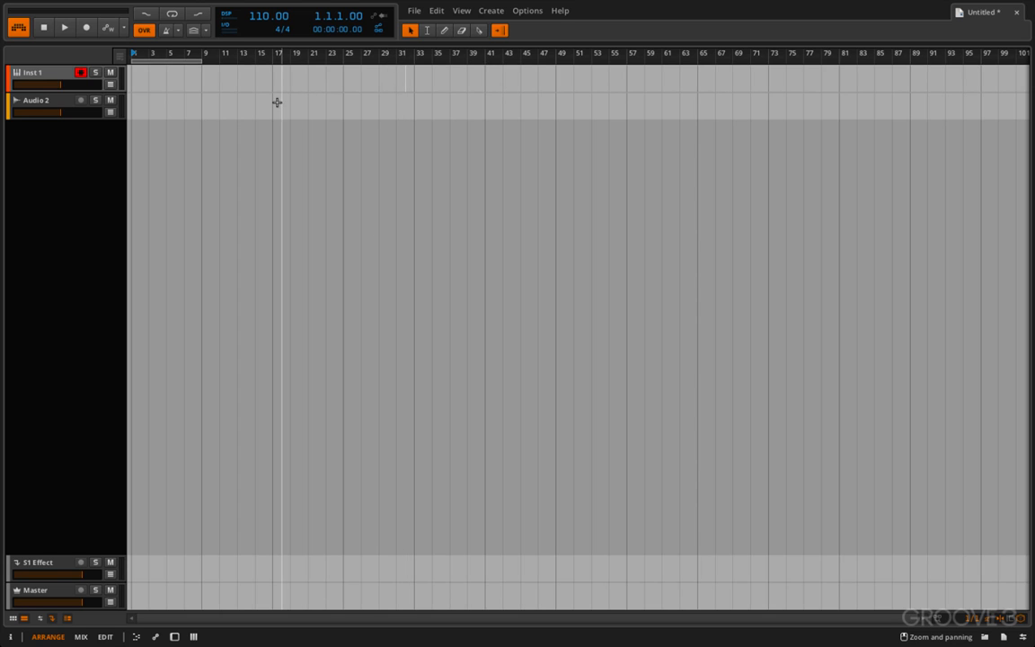
mouse_move(281, 106)
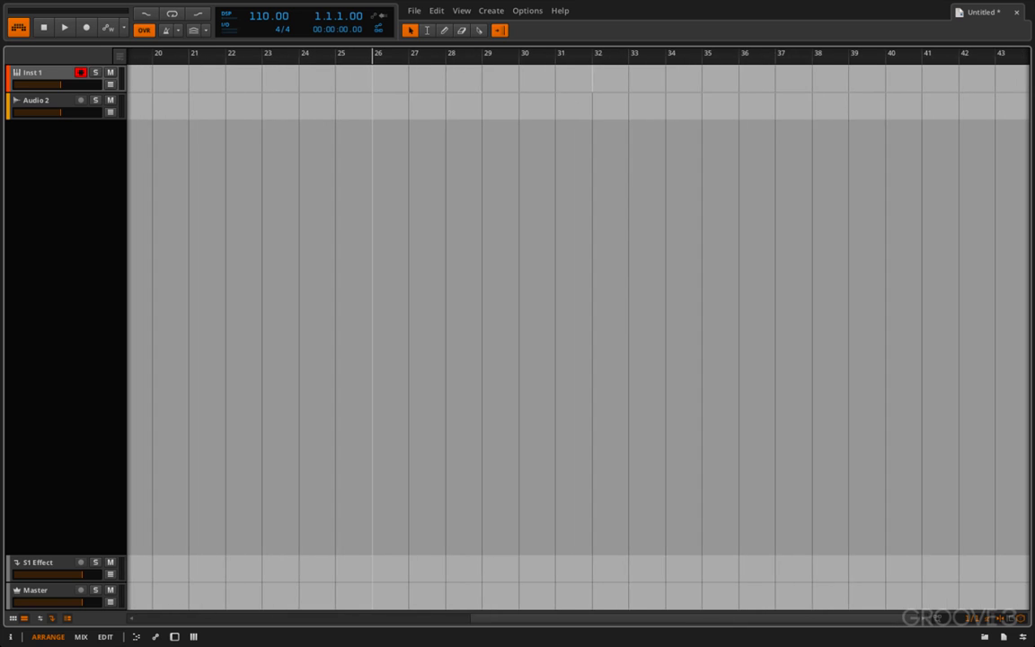
Step: Zoom and pan the empty arrangement timeline toward bars 30–60
scroll("left", 3)
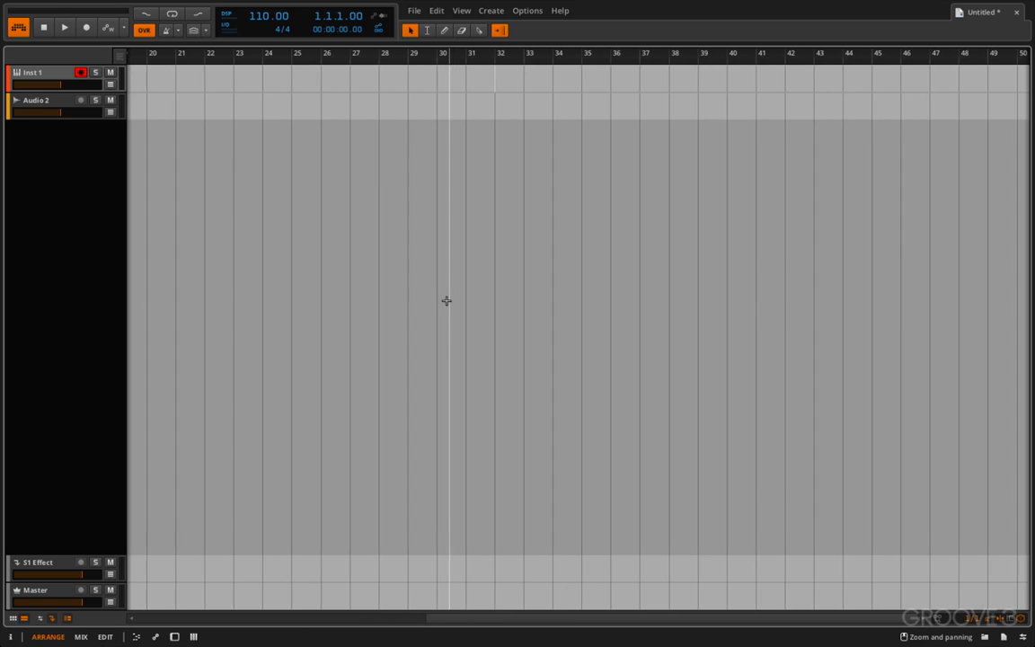
scroll("right", 3)
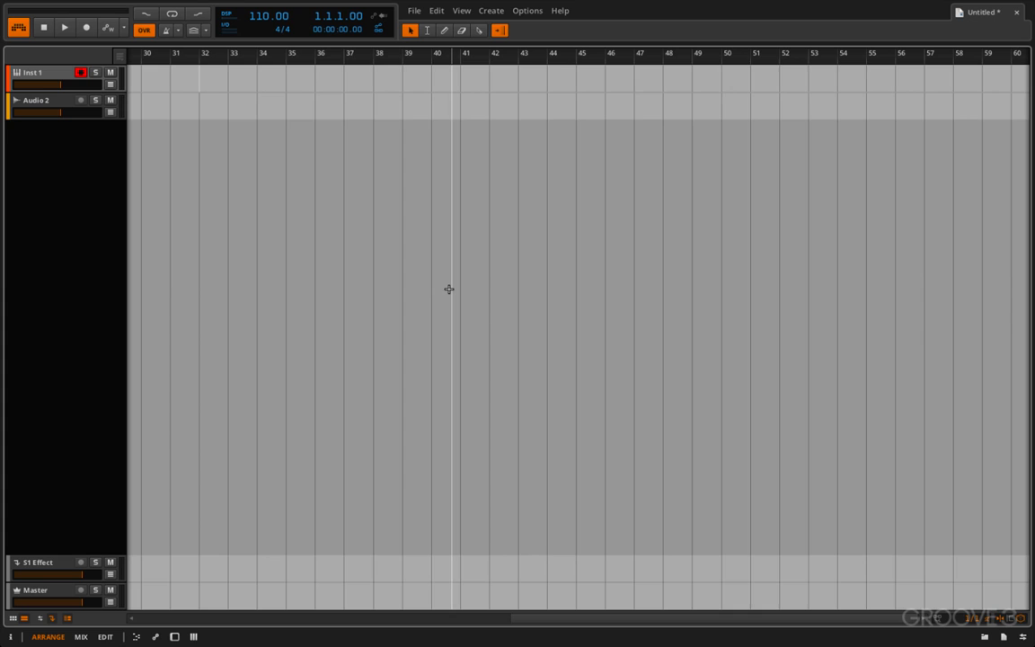
scroll("left", 3)
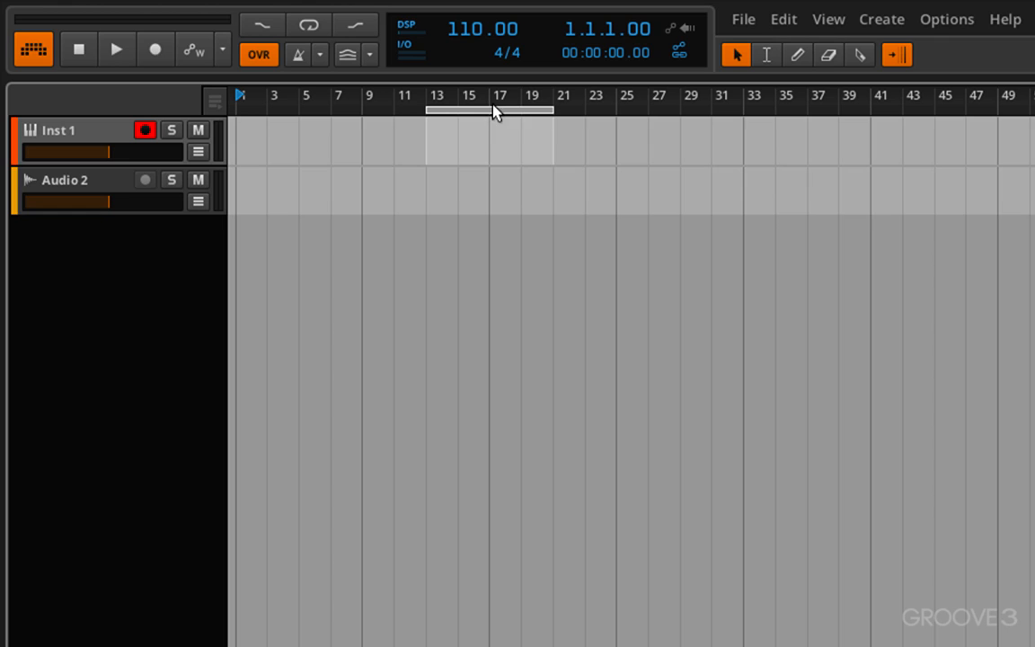
Step: Move the loop range to bars 15–23 and turn looping on
left_click_drag(489, 110, 679, 111)
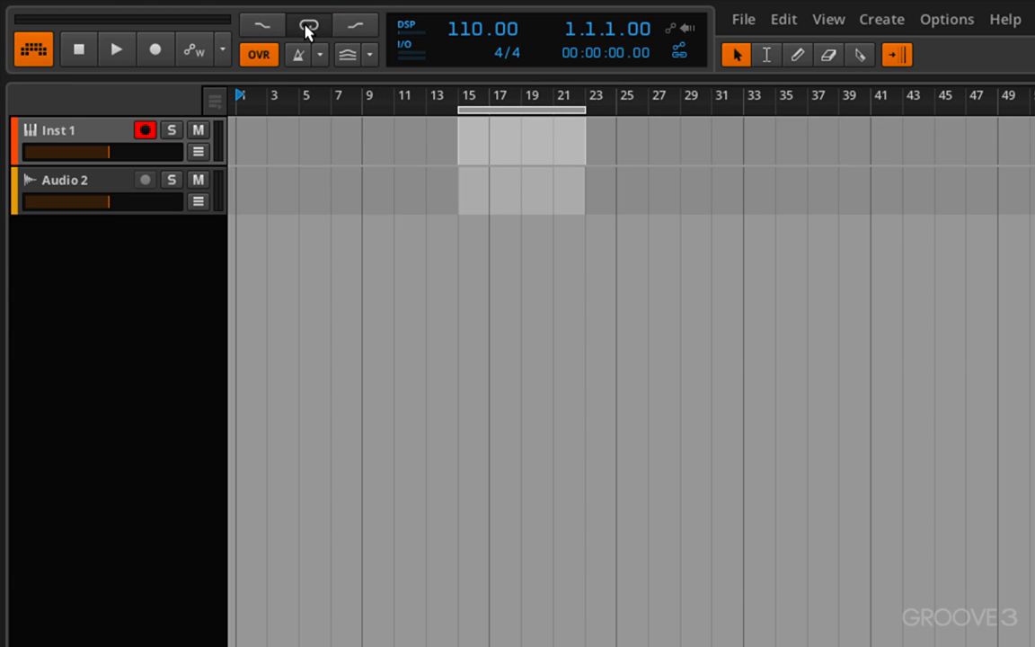
left_click(308, 24)
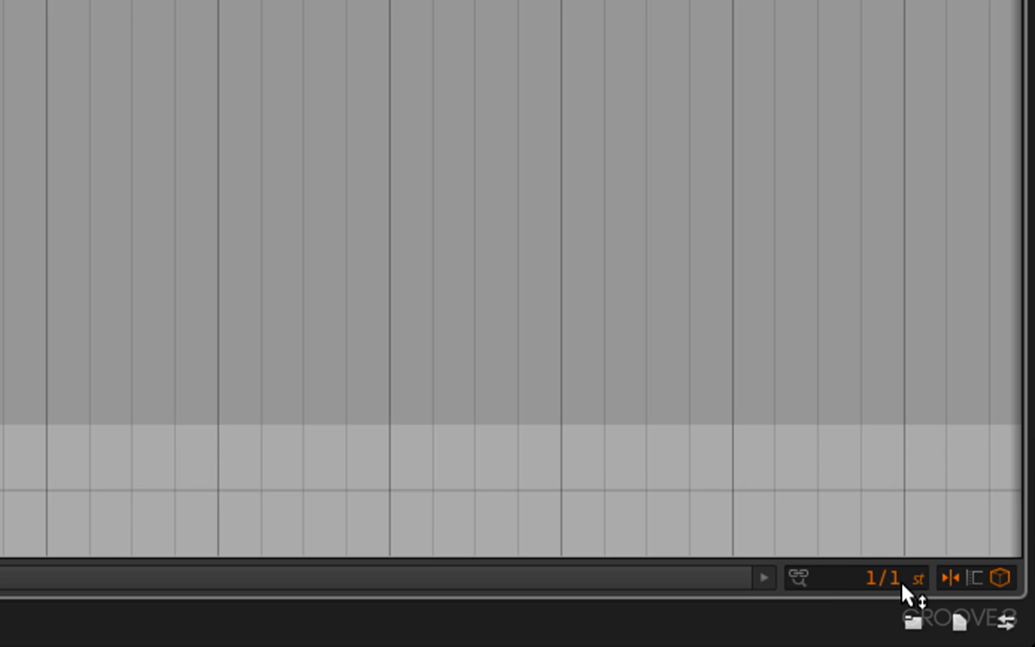
mouse_move(901, 586)
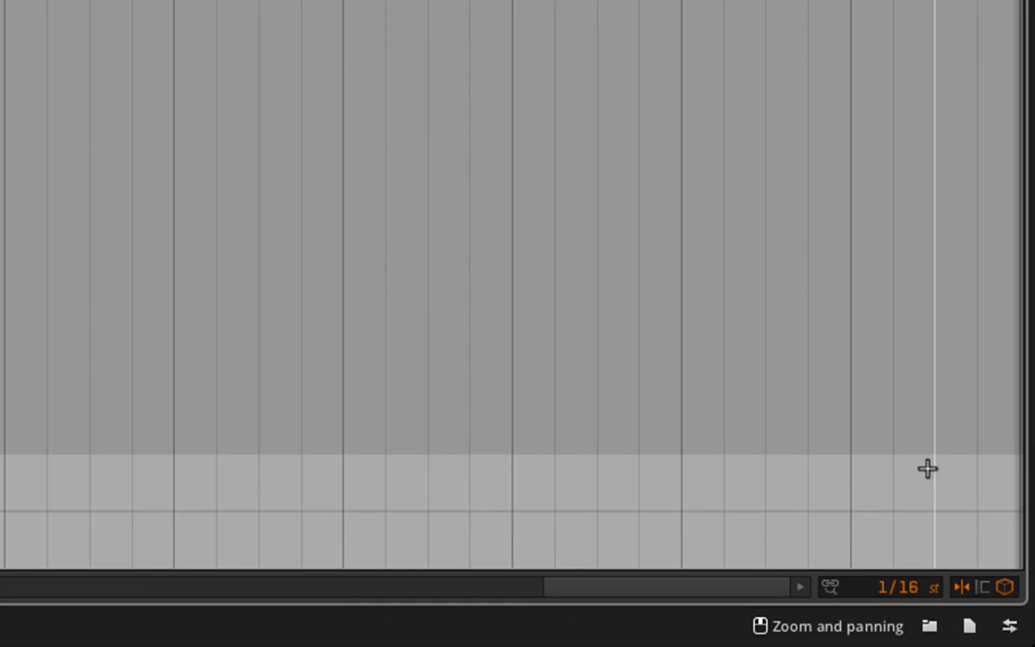
mouse_move(964, 587)
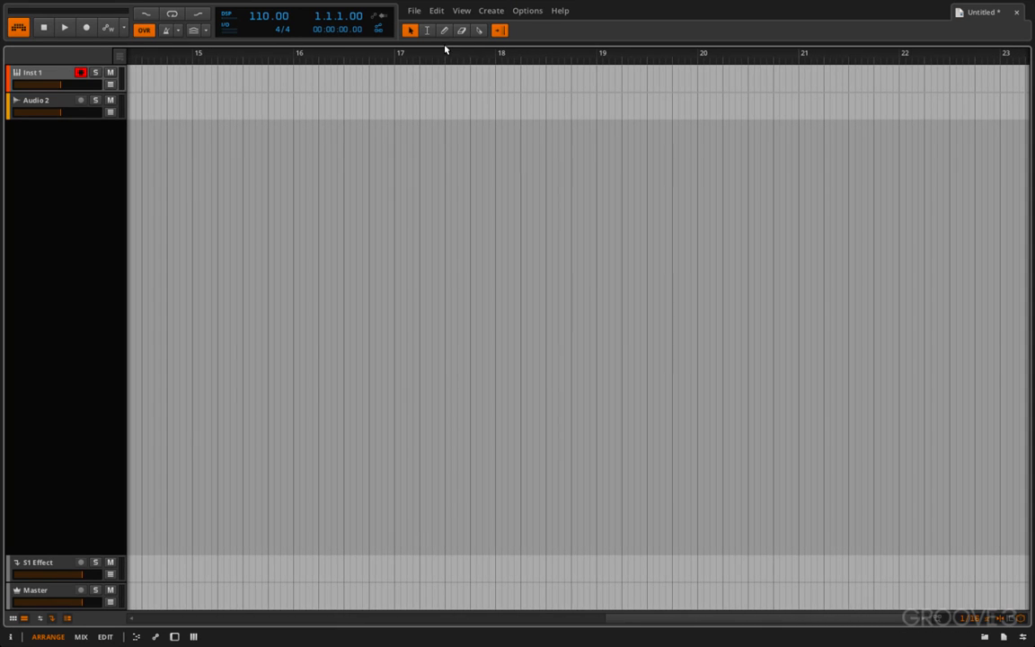
Step: Draw a clip on Inst 1 at bar 17 with the Pencil tool, then nudge it along the grid
left_click(443, 30)
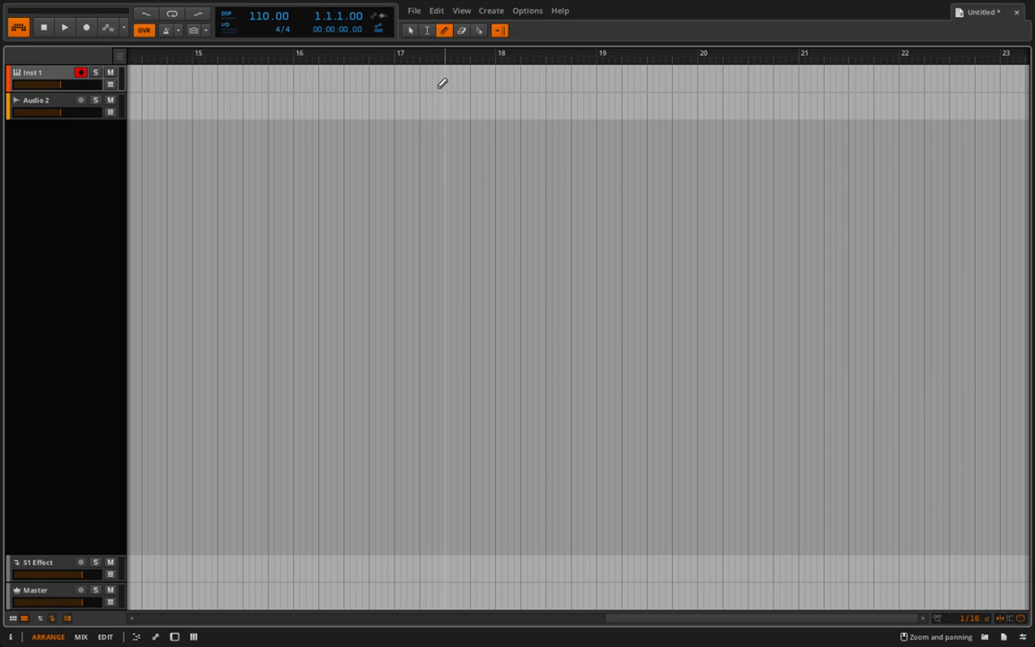
left_click_drag(396, 79, 493, 79)
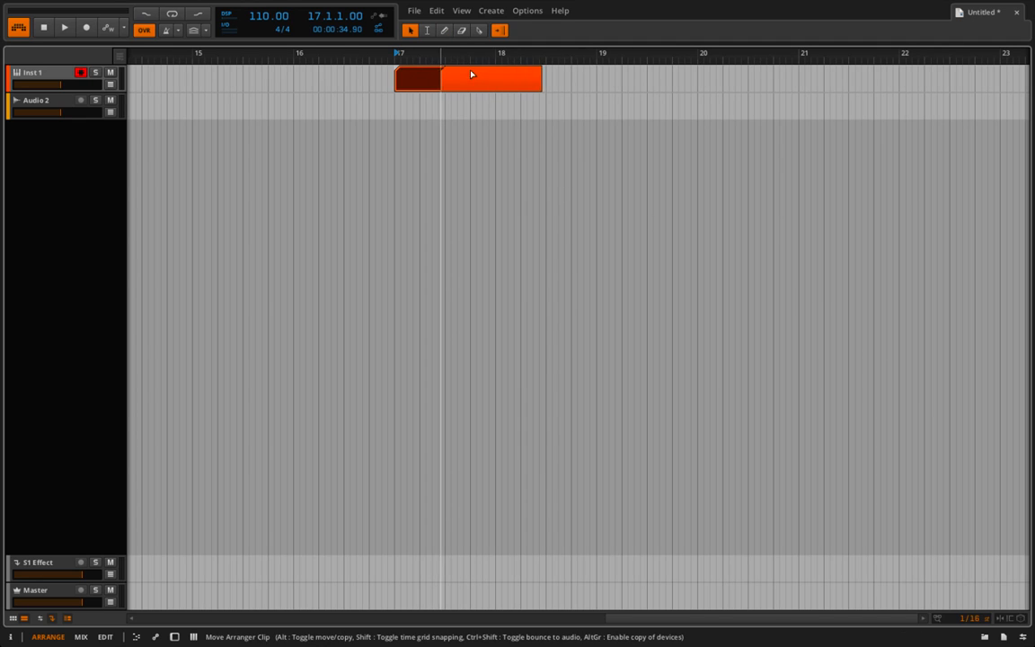
left_click_drag(468, 78, 571, 77)
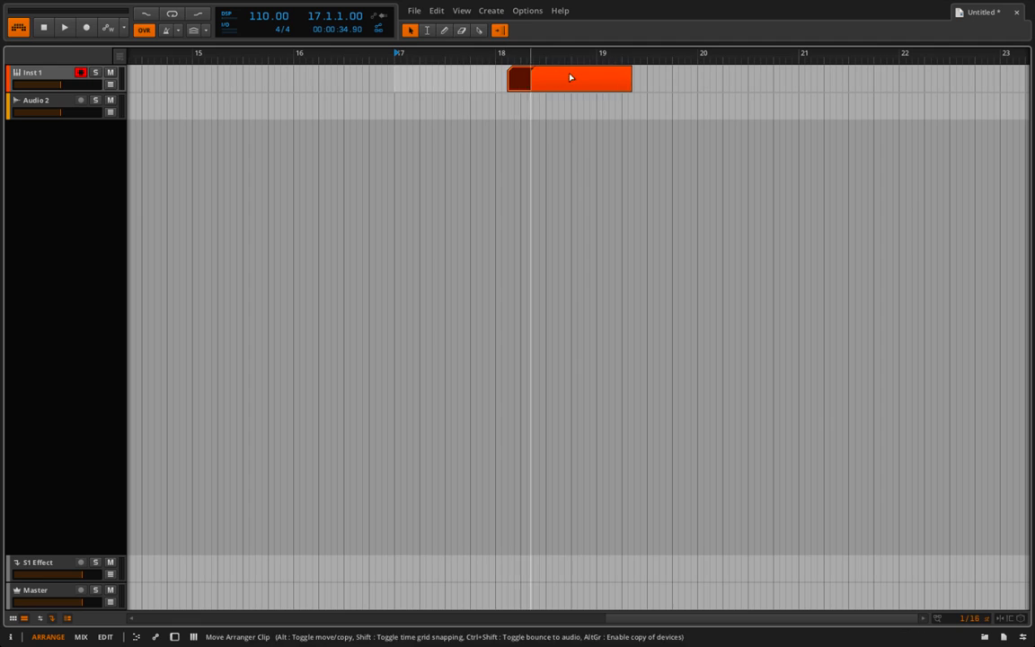
left_click_drag(571, 80, 479, 82)
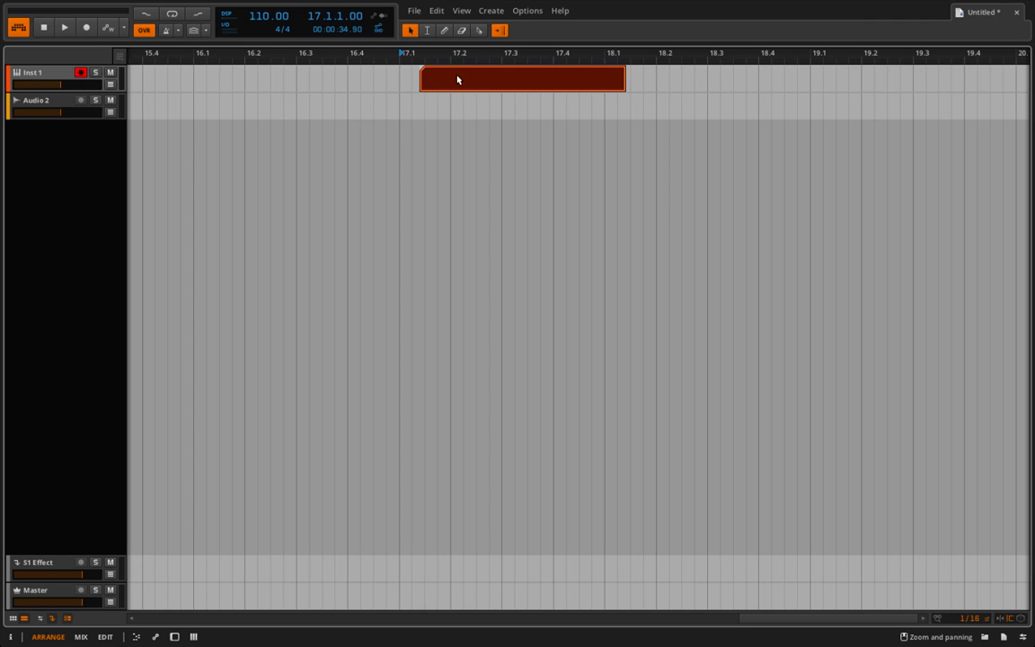
Step: Drag the Inst 1 clip so it spans roughly bar 18.1 to 19.1
left_click_drag(458, 79, 427, 79)
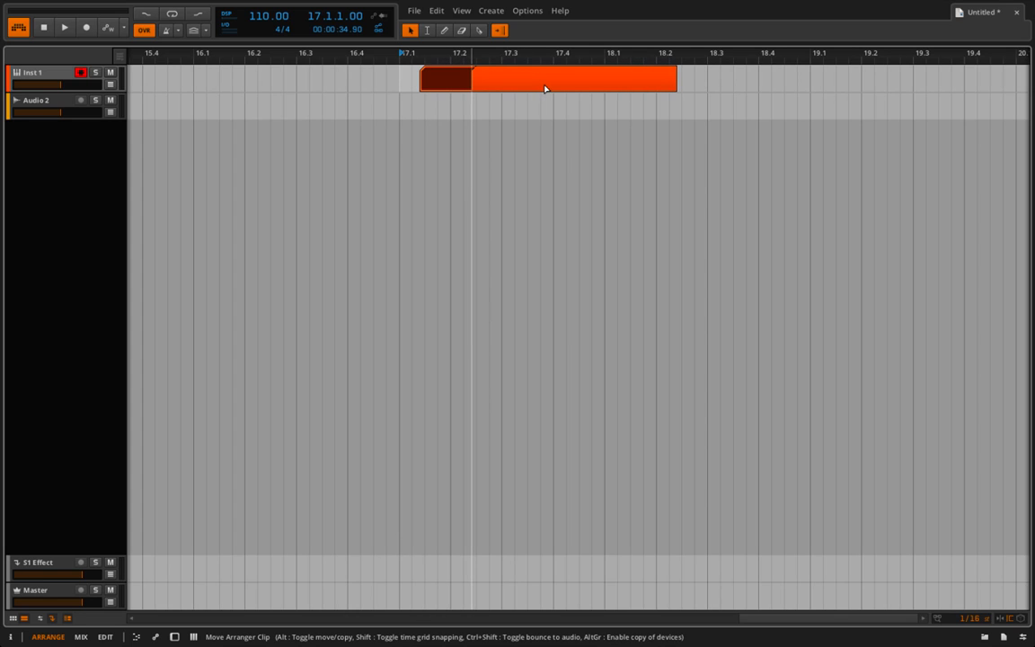
left_click_drag(544, 88, 611, 88)
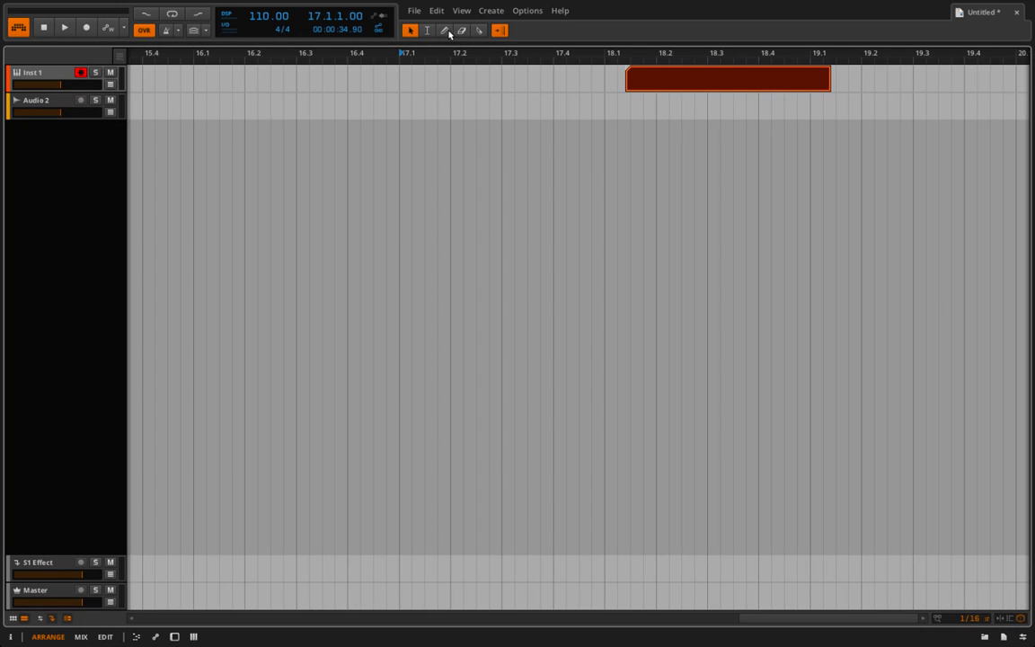
Step: Draw a short clip at bar 17.1 and select the longer clip to move
left_click(443, 30)
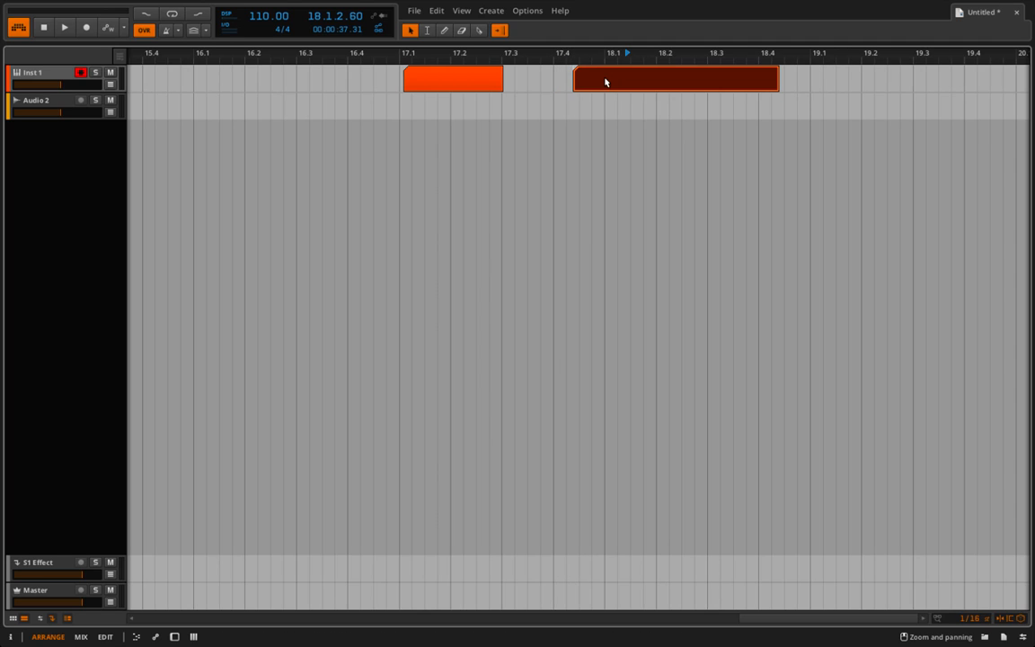
left_click(676, 79)
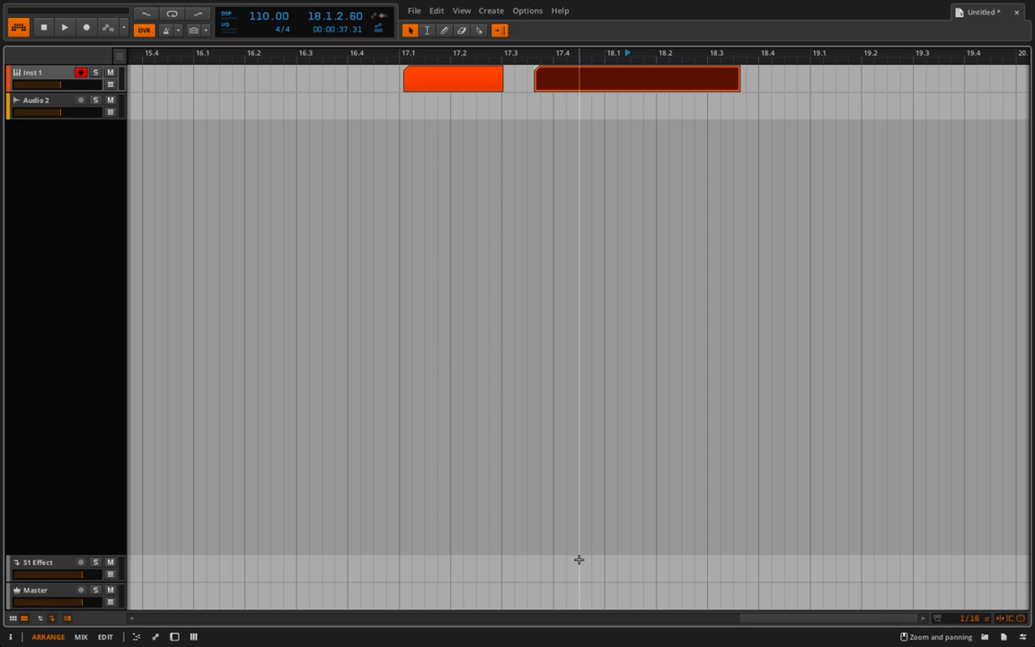
mouse_move(539, 30)
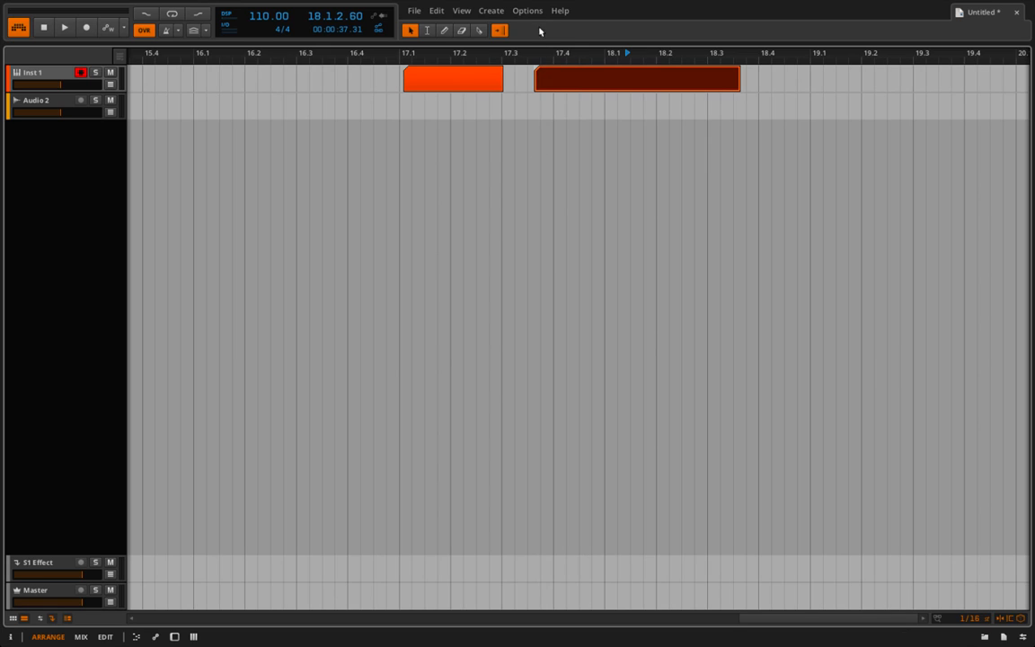
Step: Open the Help menu to reach Commander
left_click(560, 10)
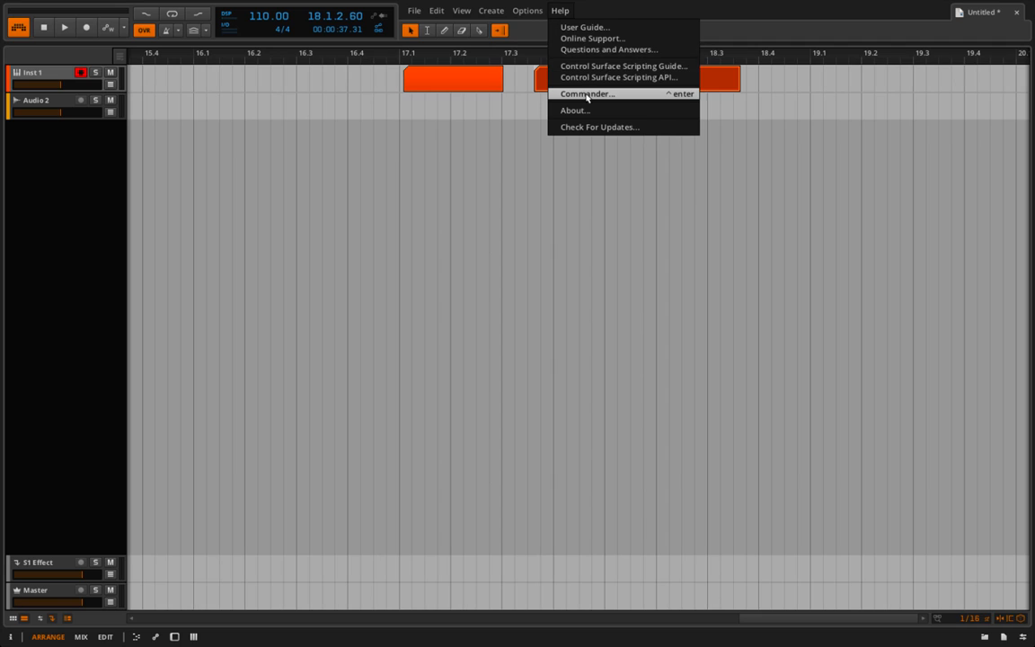
mouse_move(666, 97)
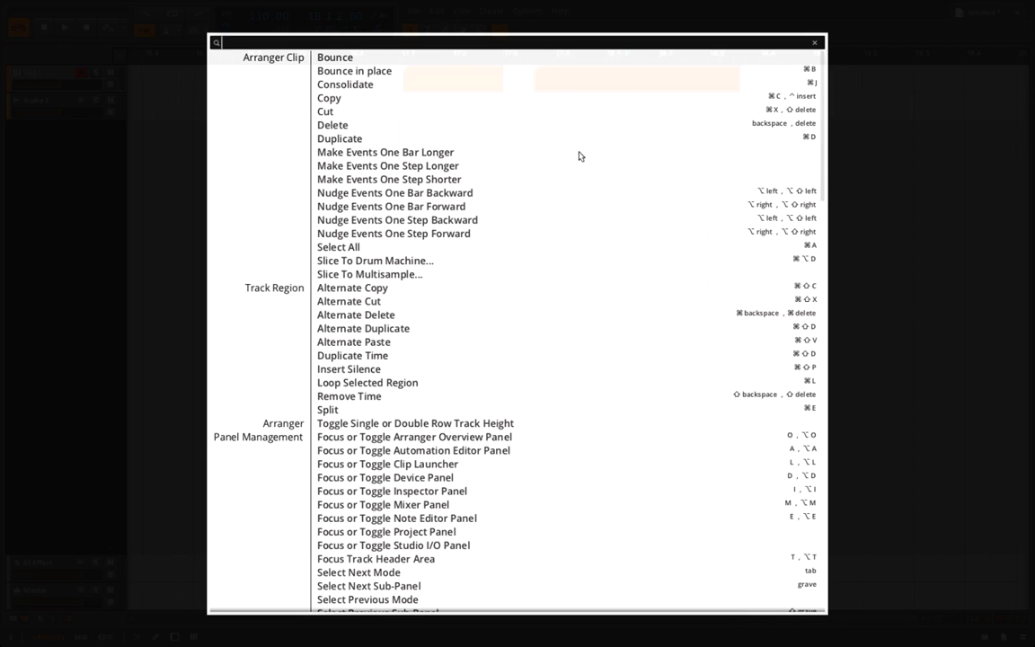
mouse_move(566, 353)
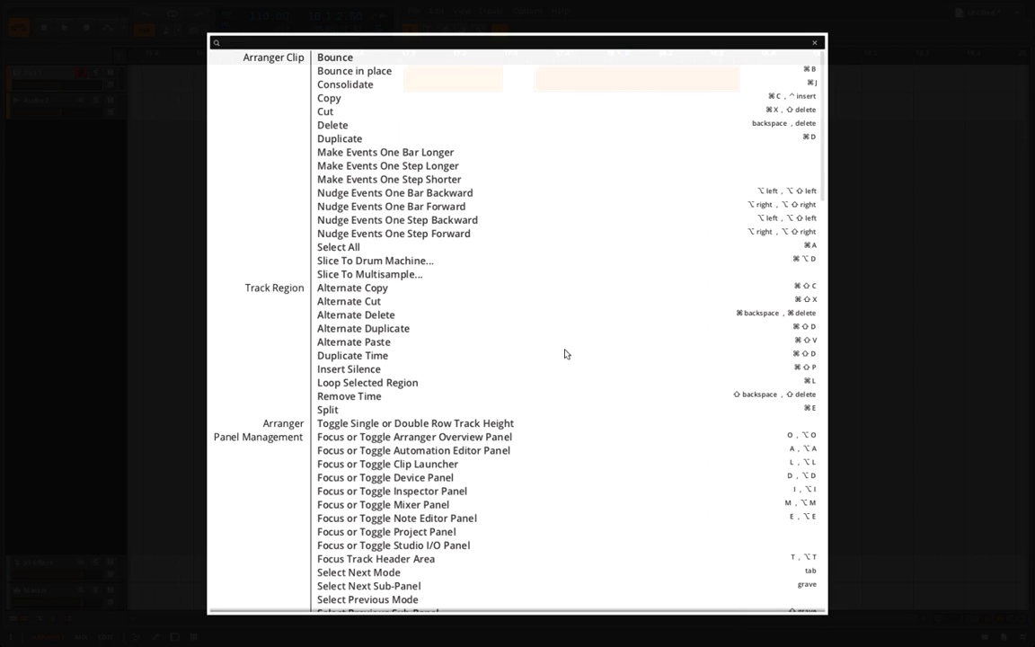
scroll("down", 3)
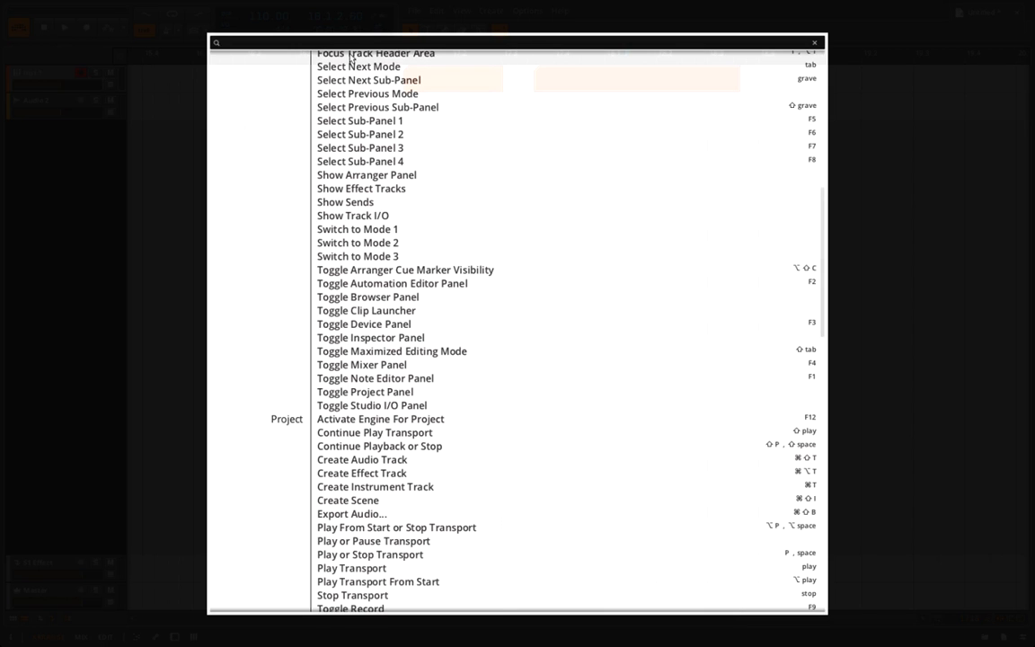
mouse_move(367, 105)
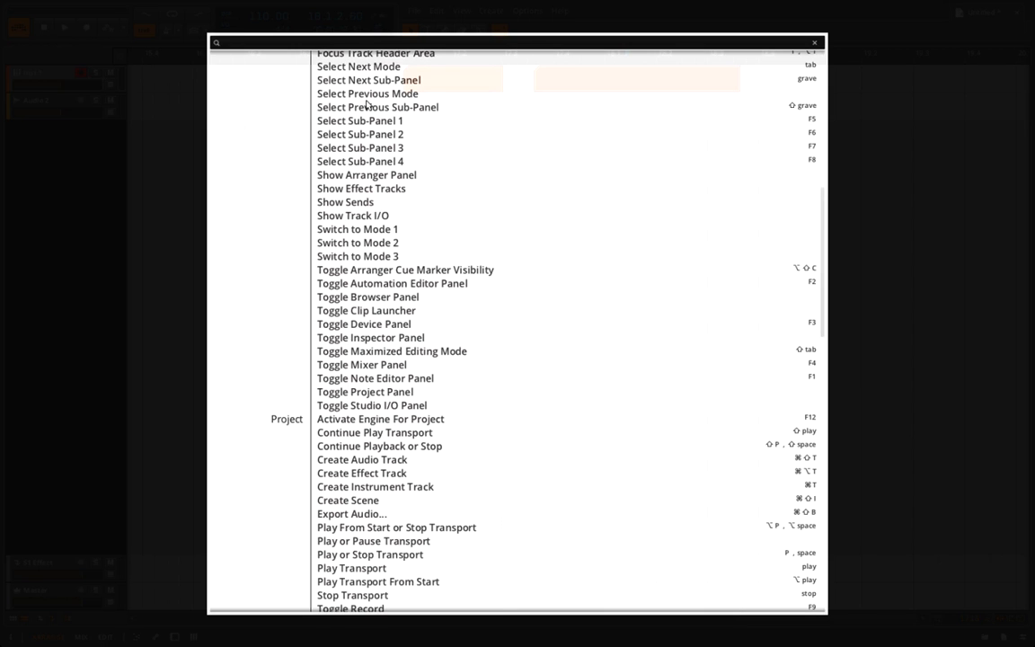
type("zoo")
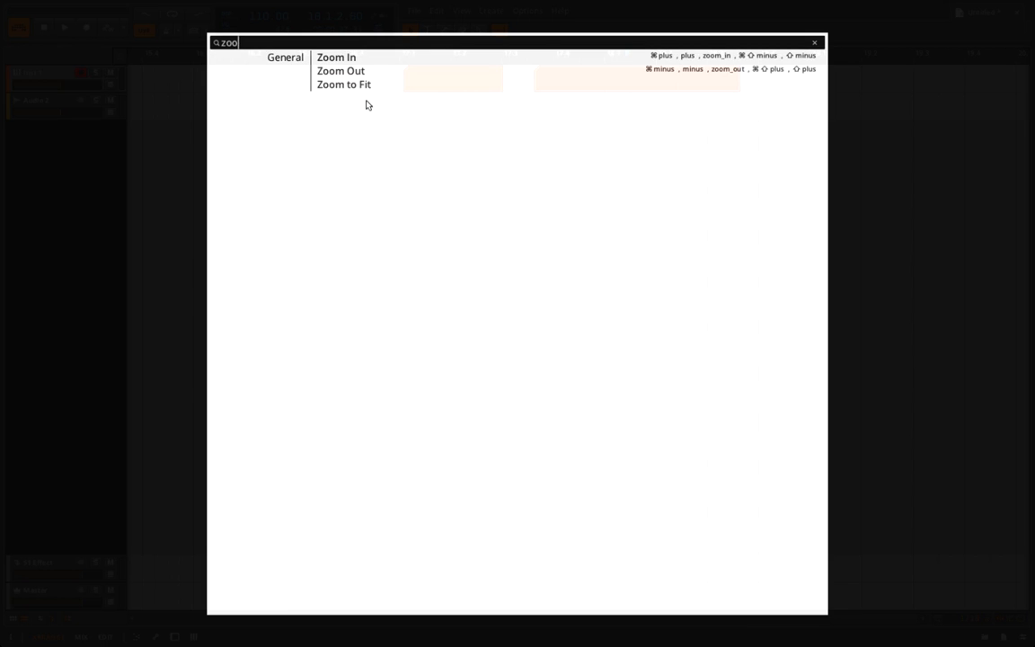
mouse_move(708, 59)
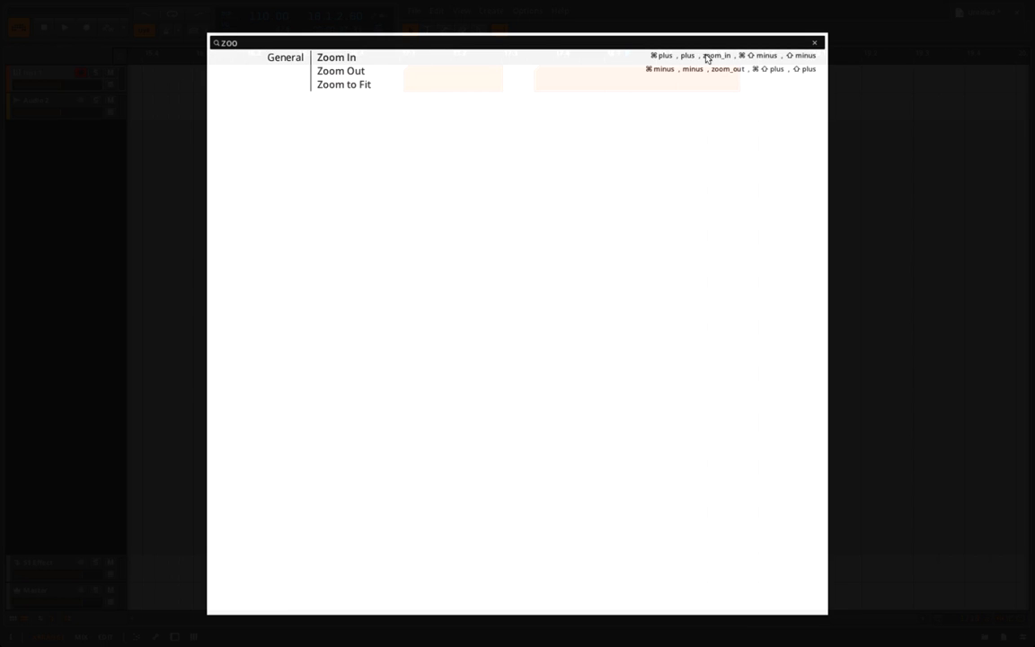
mouse_move(696, 69)
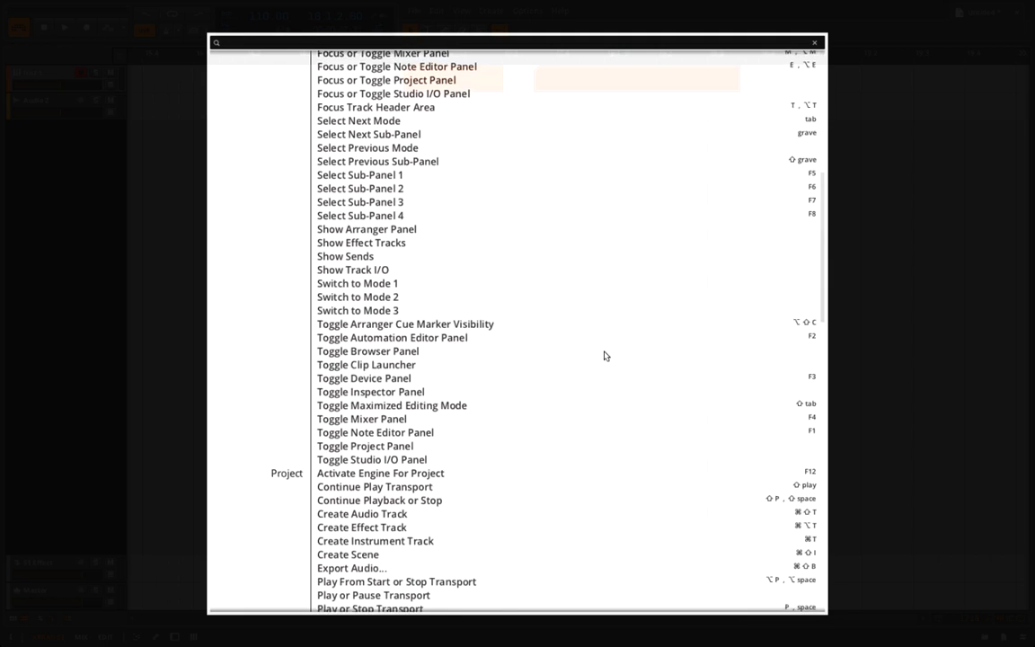
Step: Scroll further down through the Commander command list
scroll("down", 3)
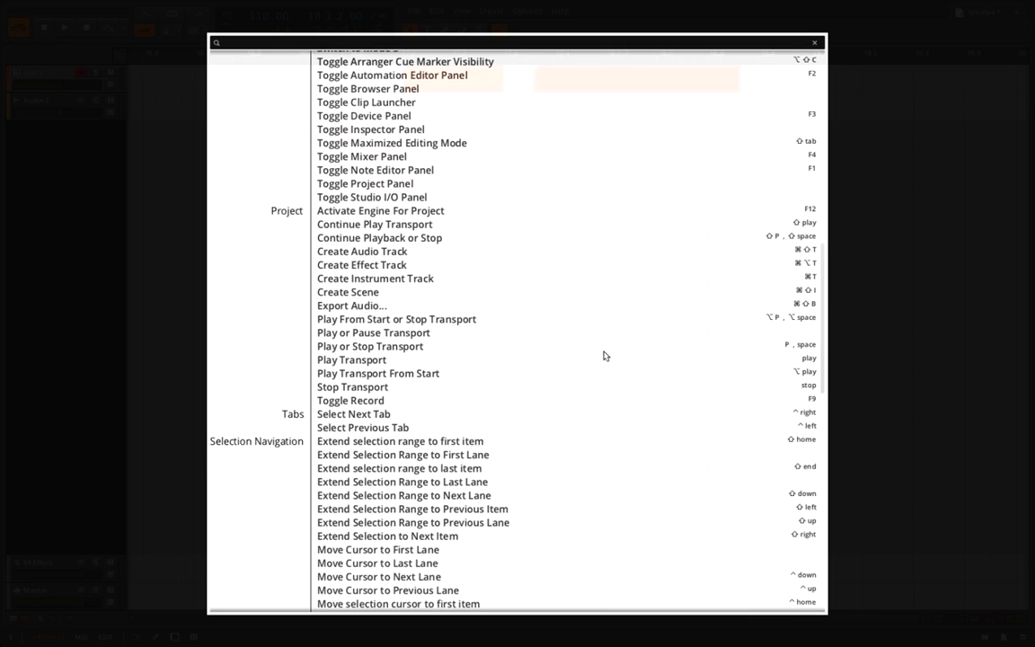
scroll("down", 3)
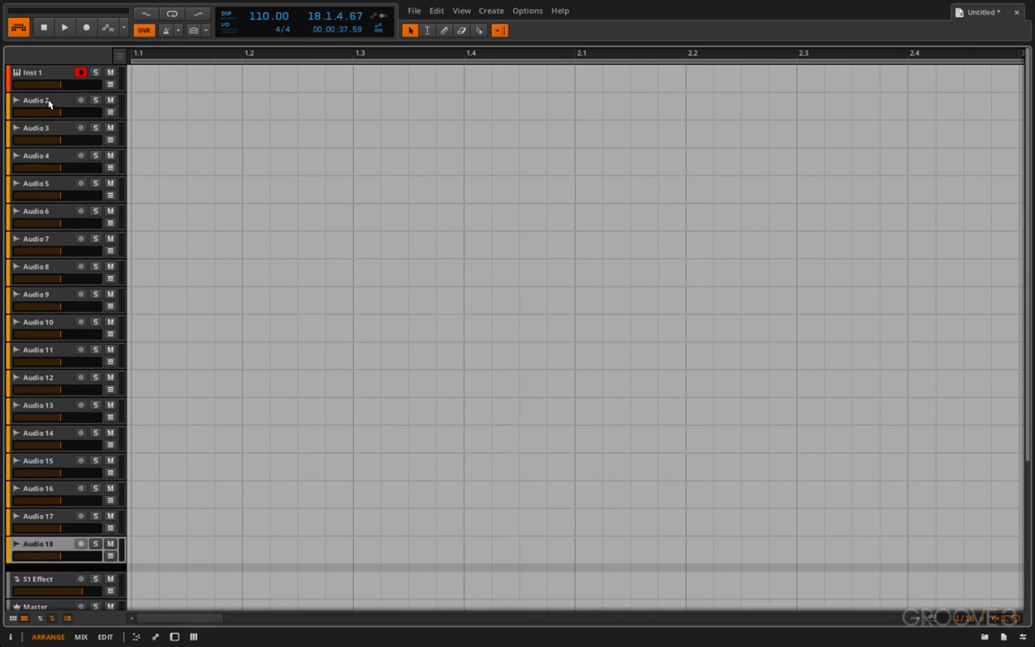
Step: Scroll down the track list toward the last audio track
scroll("down", 3)
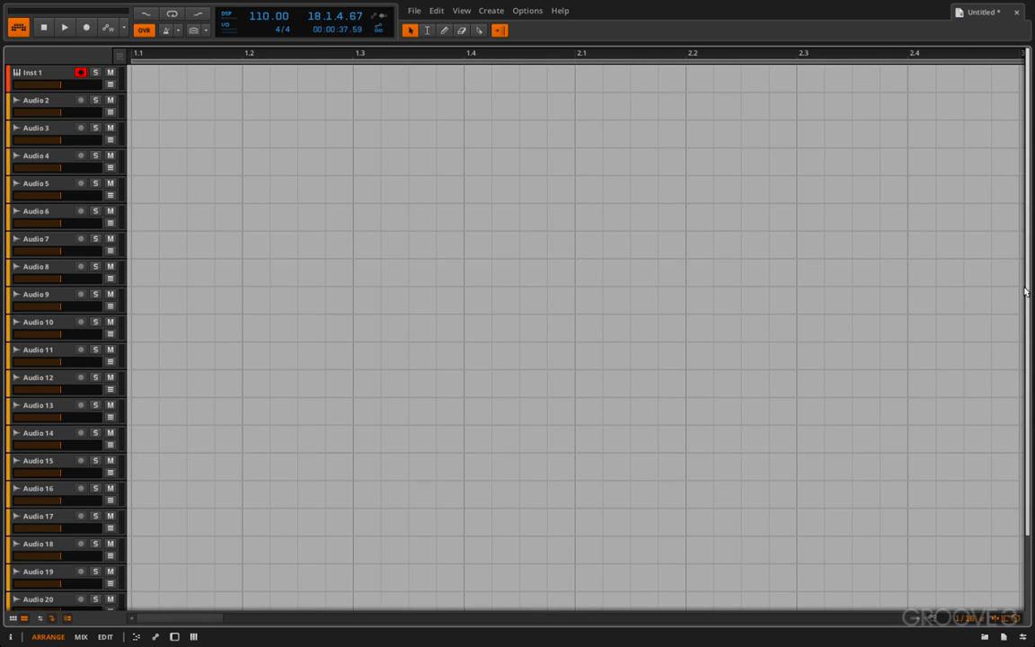
mouse_move(1024, 531)
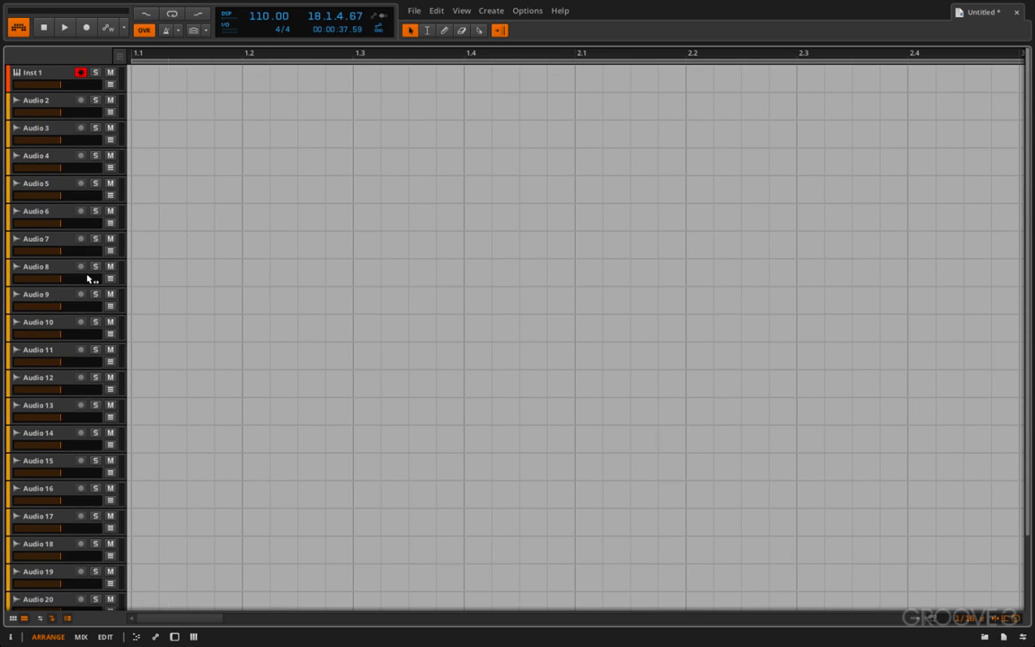
mouse_move(47, 239)
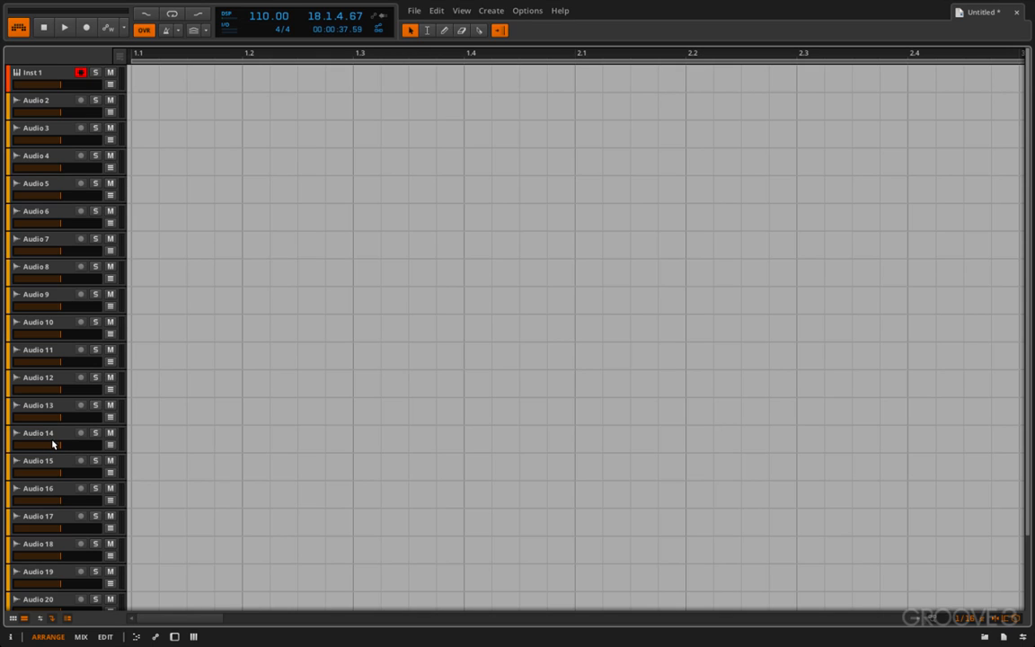
left_click(138, 589)
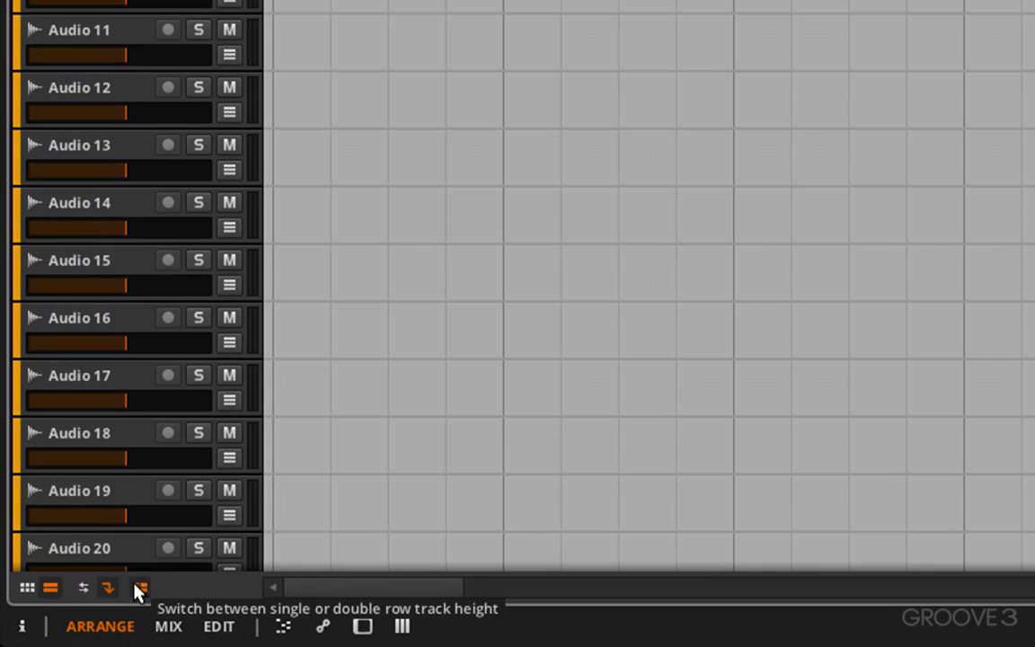
left_click(139, 587)
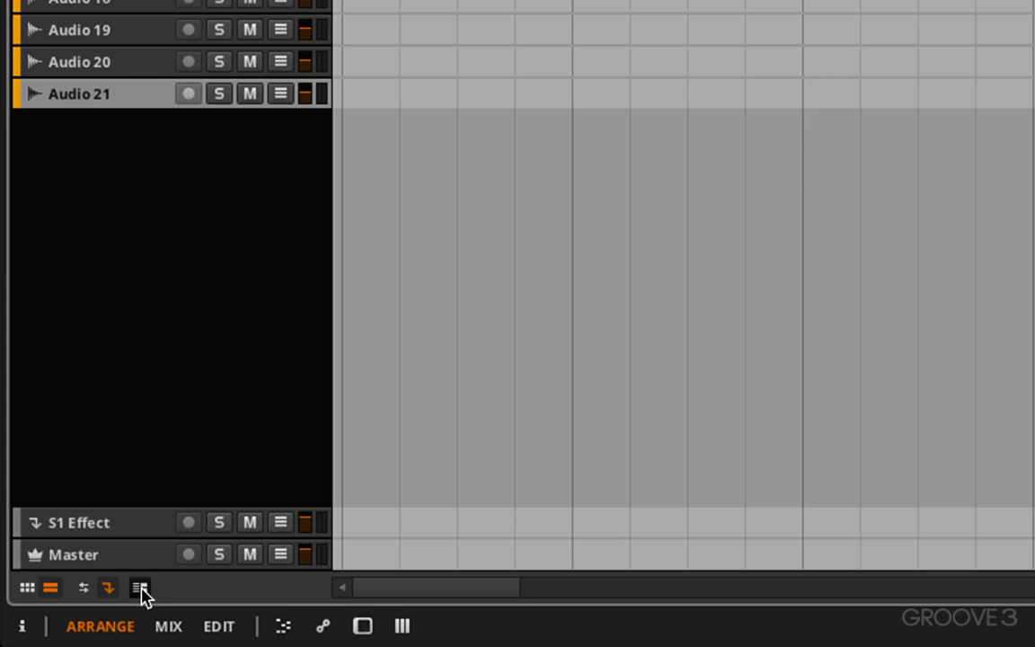
left_click(139, 588)
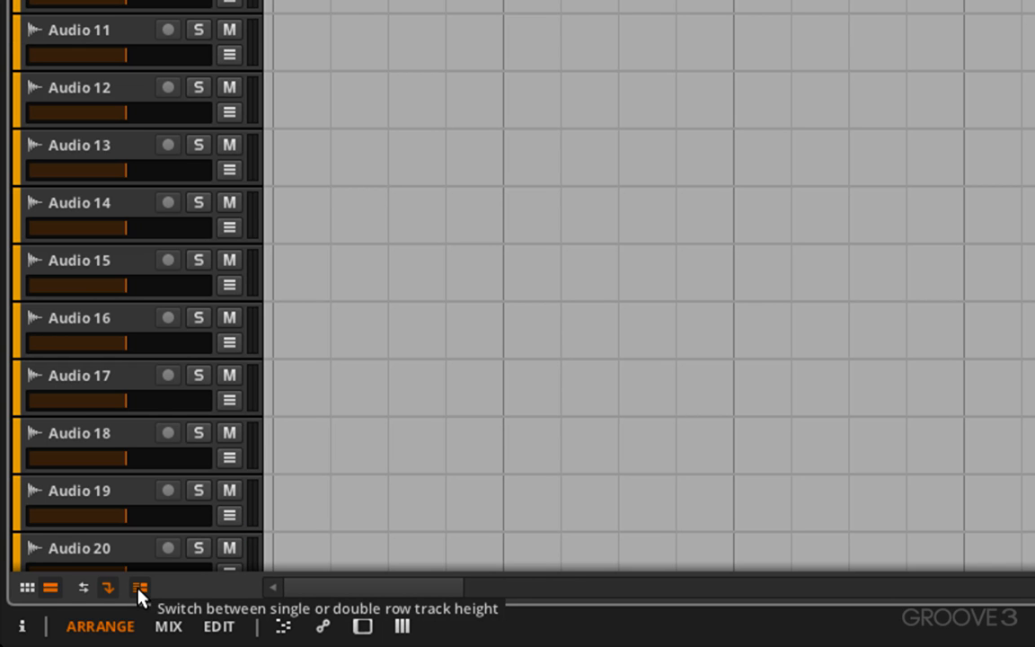